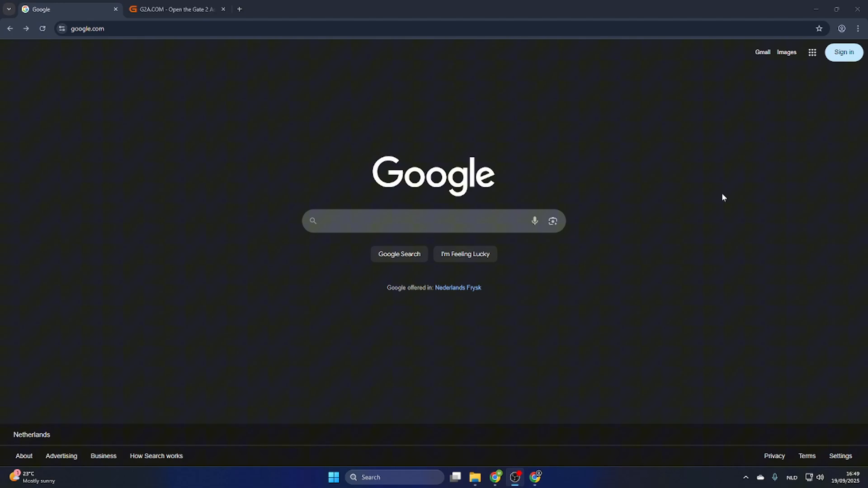
mouse_move(337, 184)
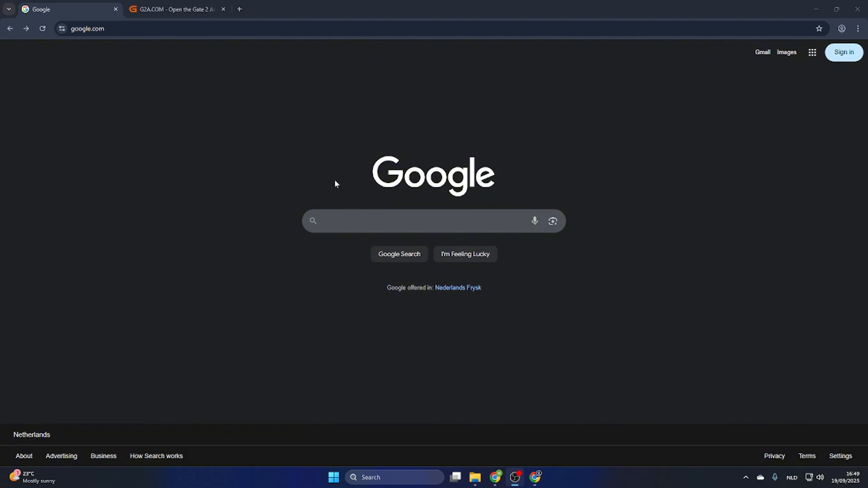
mouse_move(608, 257)
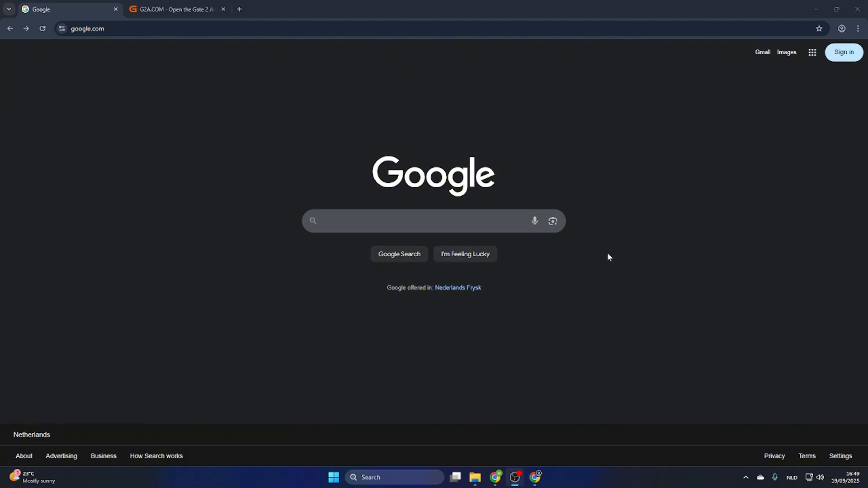
mouse_move(629, 255)
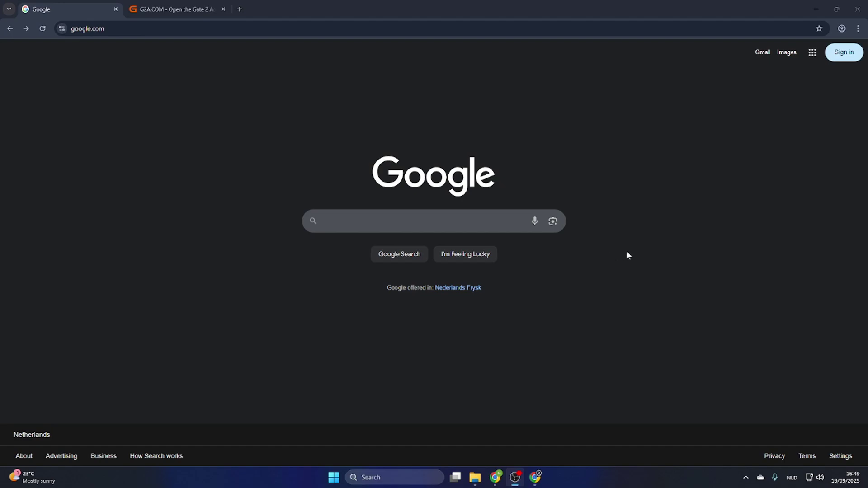
mouse_move(557, 249)
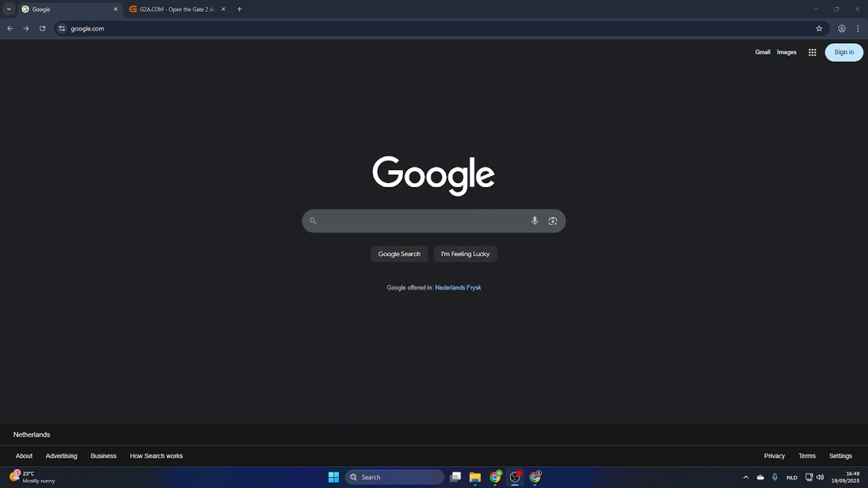
mouse_move(380, 204)
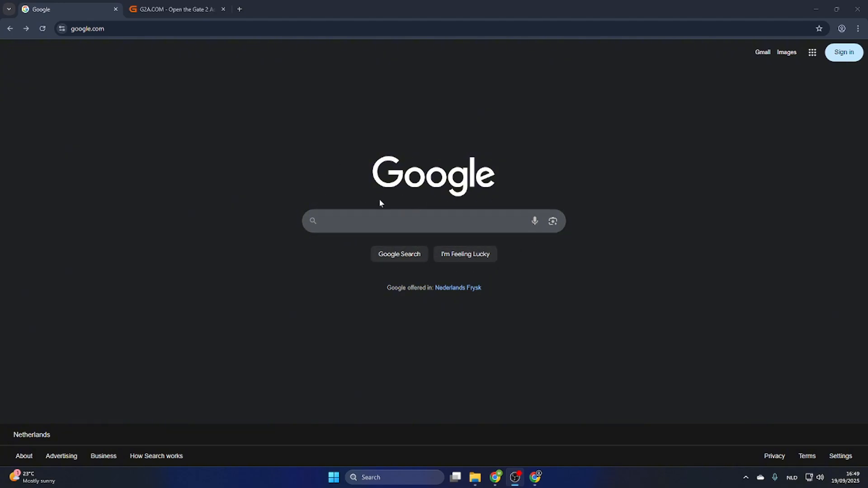
Search Google for "ste" and reach the Steam store home page from the steam suggestion
left_click(420, 221)
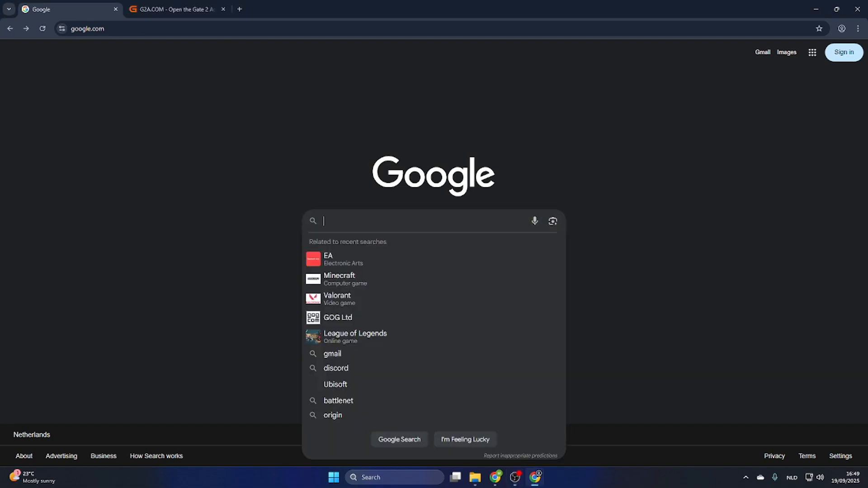
type("ste")
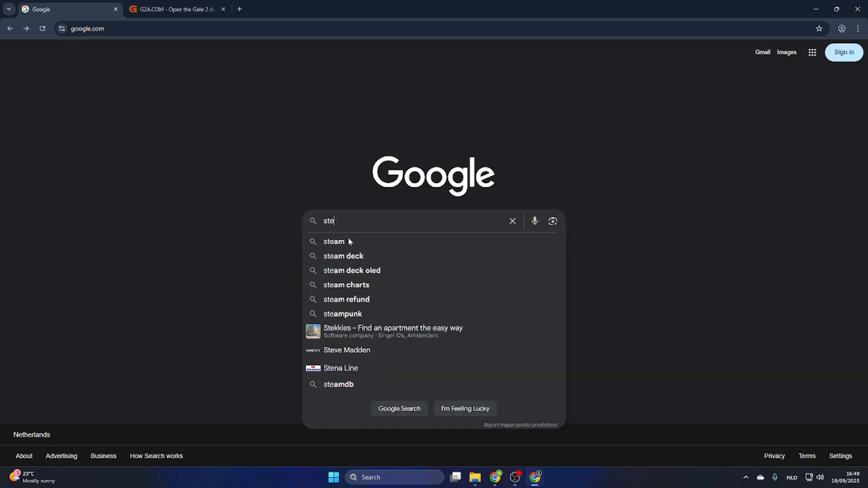
left_click(334, 241)
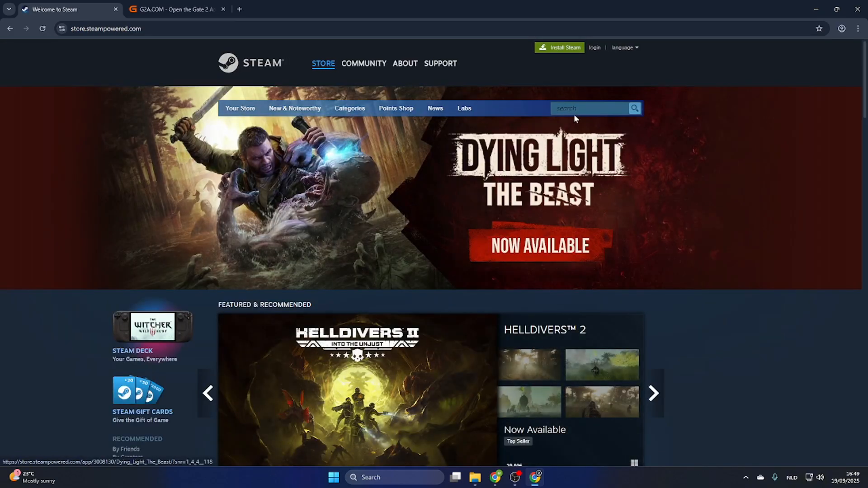
Find Streamer Life Simulator 2 on Steam and bring its 9,75€ Buy section into view
type("Streamer Life Simulator 2")
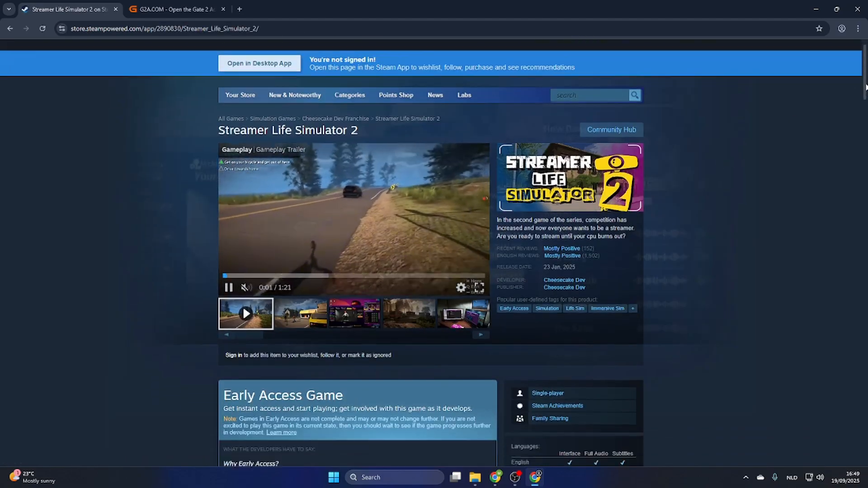
scroll("down", 3)
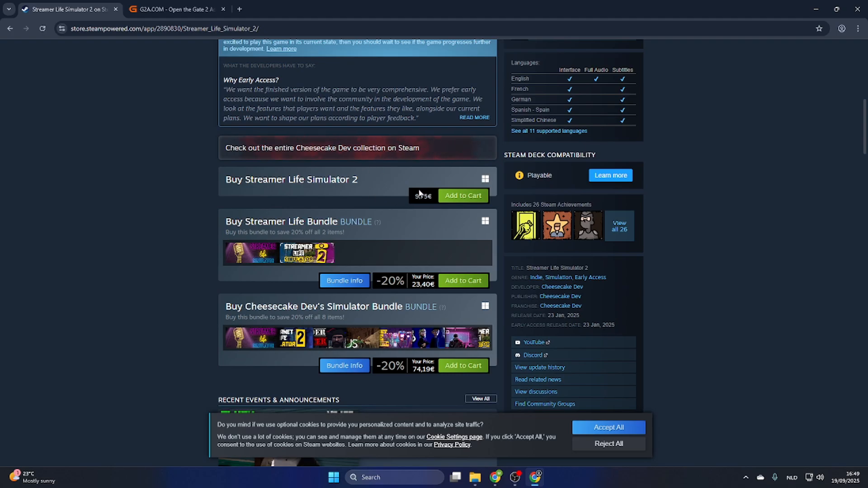
mouse_move(527, 186)
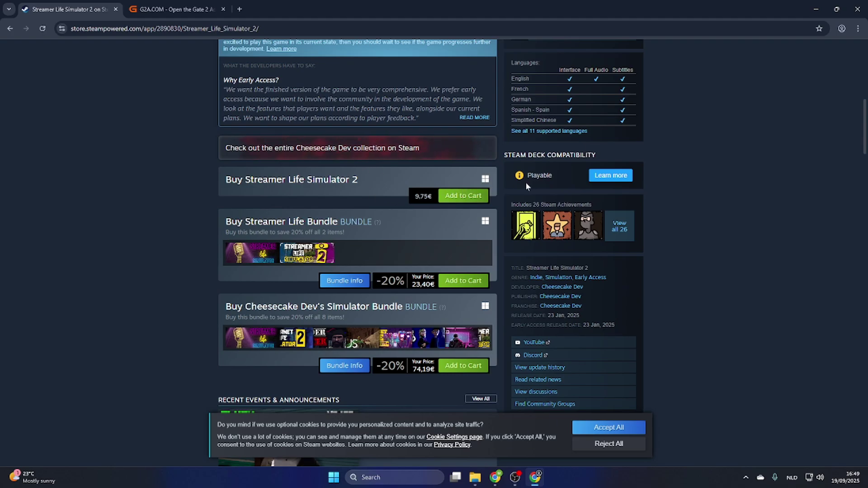
mouse_move(360, 184)
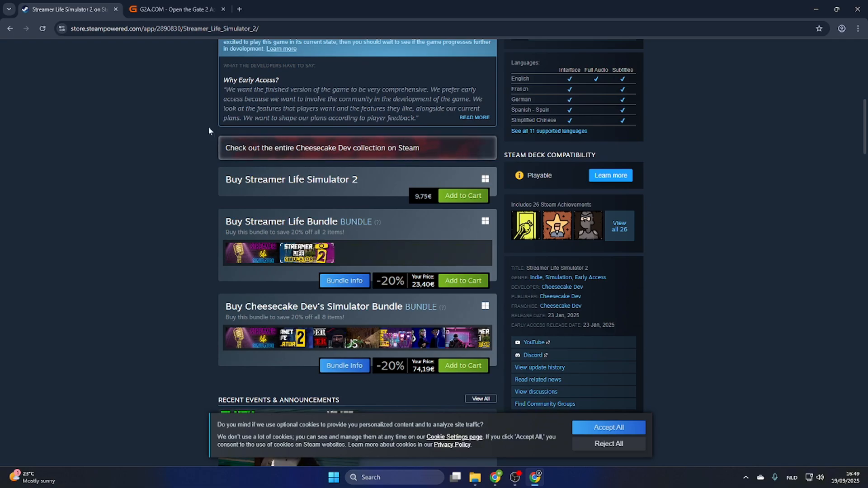
Back on G2A, rerun the recent search "streamer life simulator 2"
left_click(174, 9)
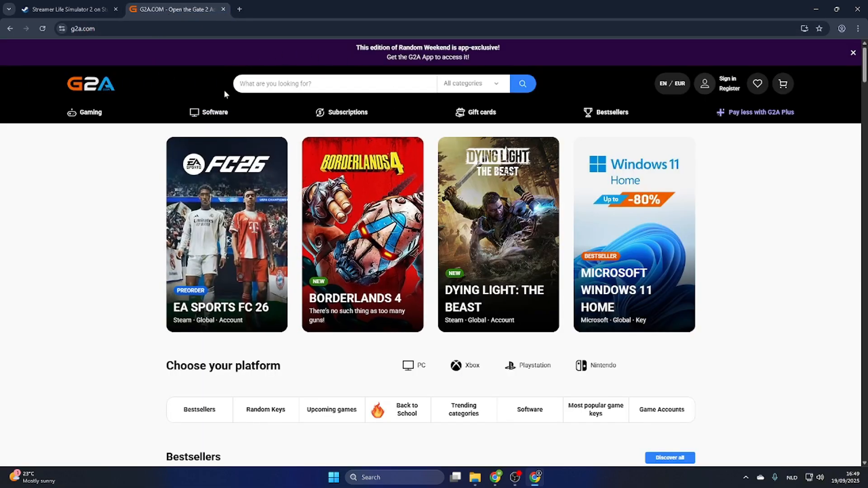
left_click(332, 84)
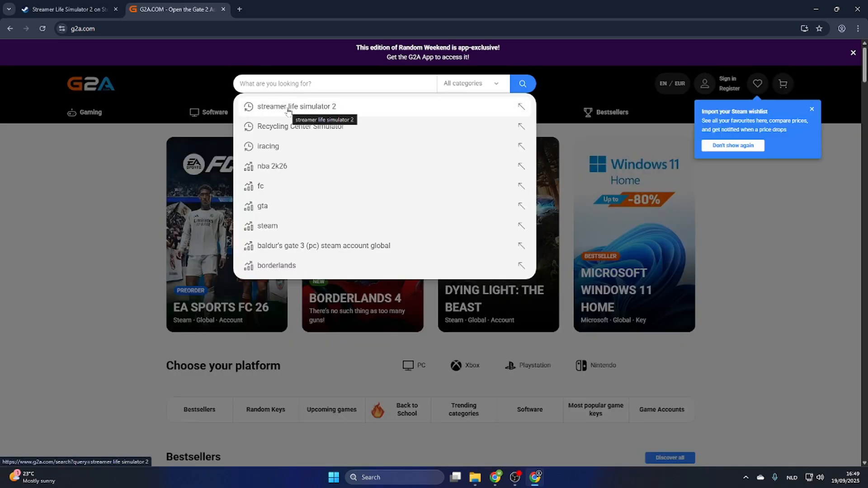
left_click(296, 107)
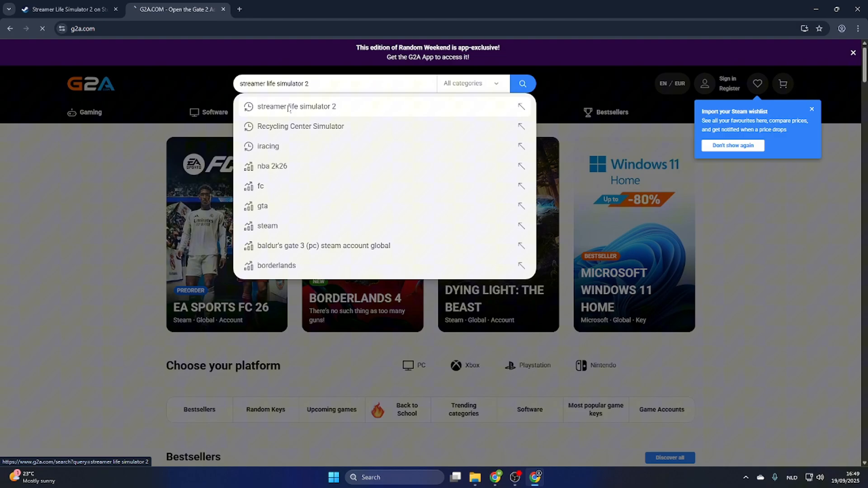
Narrow results to Games and sort by Price - lowest first, topping at 3.45 EUR
left_click(297, 106)
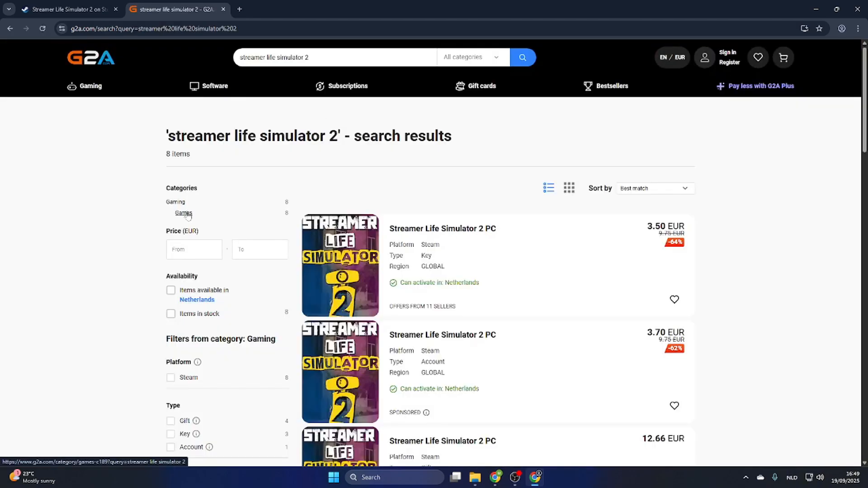
left_click(183, 214)
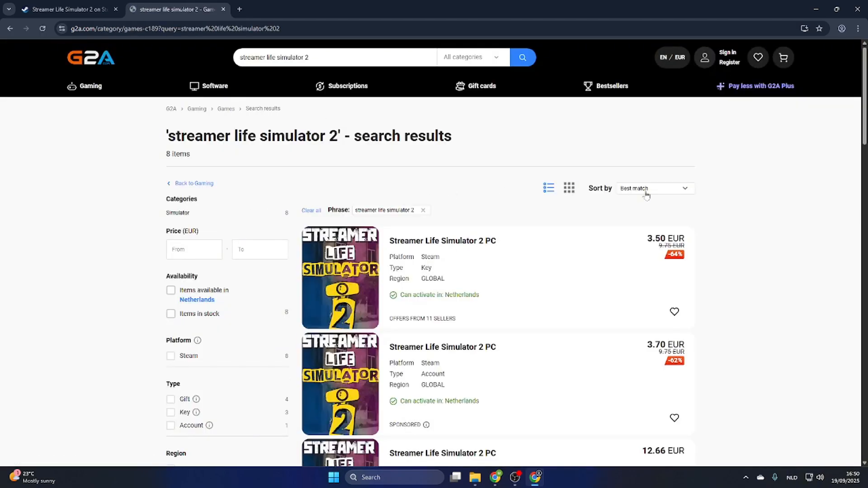
left_click(655, 188)
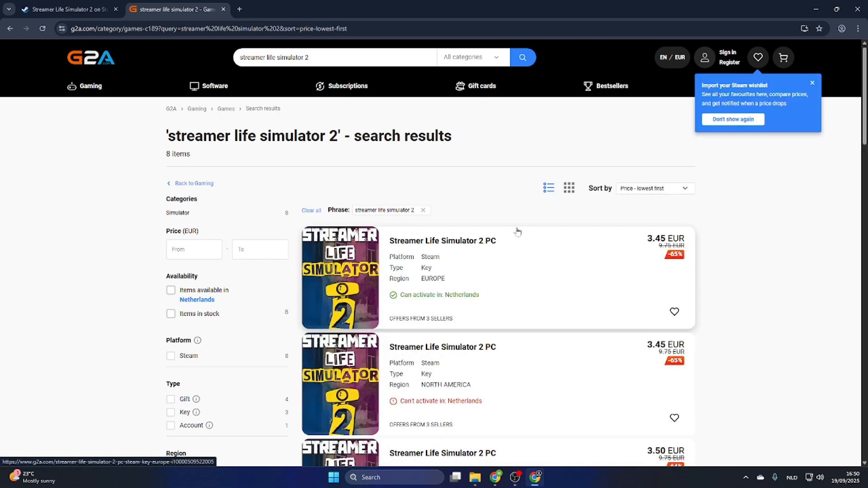
mouse_move(512, 255)
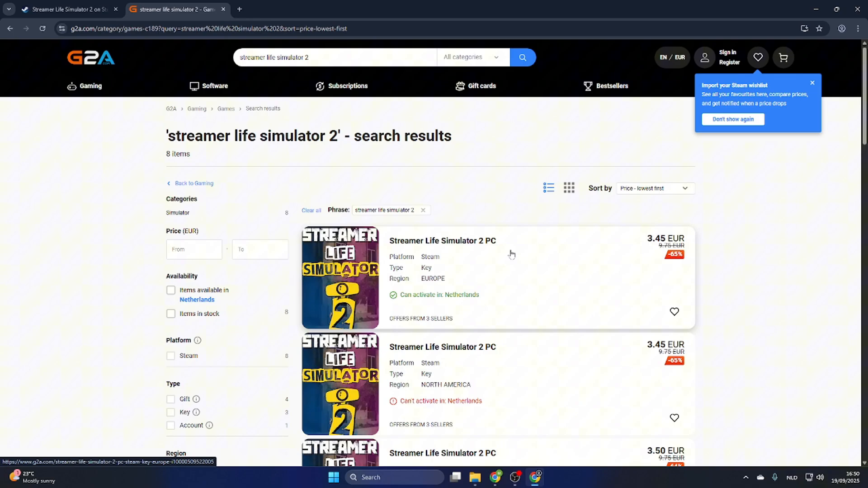
mouse_move(399, 280)
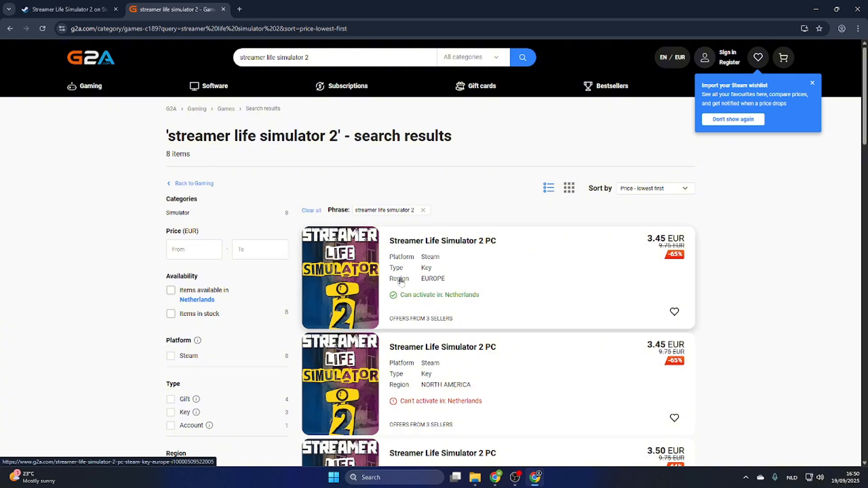
mouse_move(420, 309)
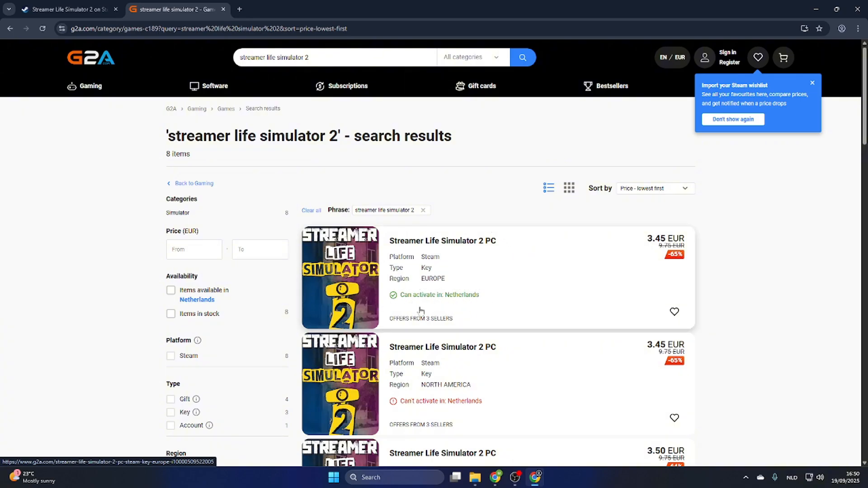
mouse_move(453, 277)
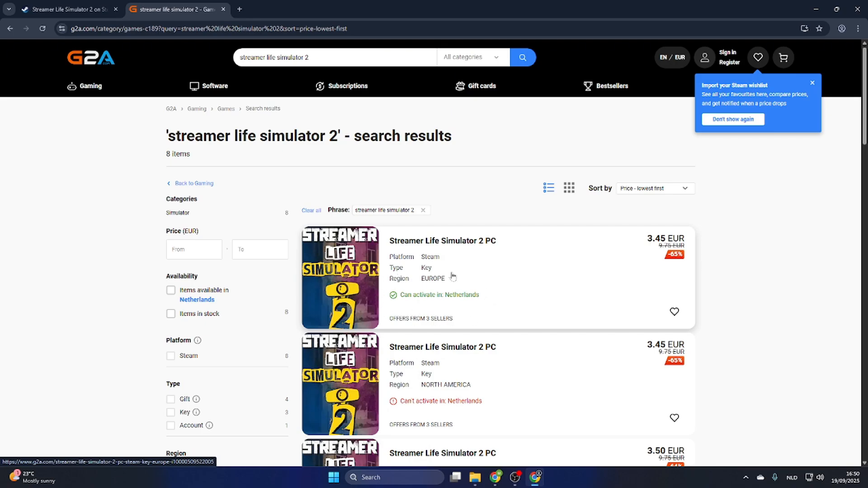
mouse_move(495, 256)
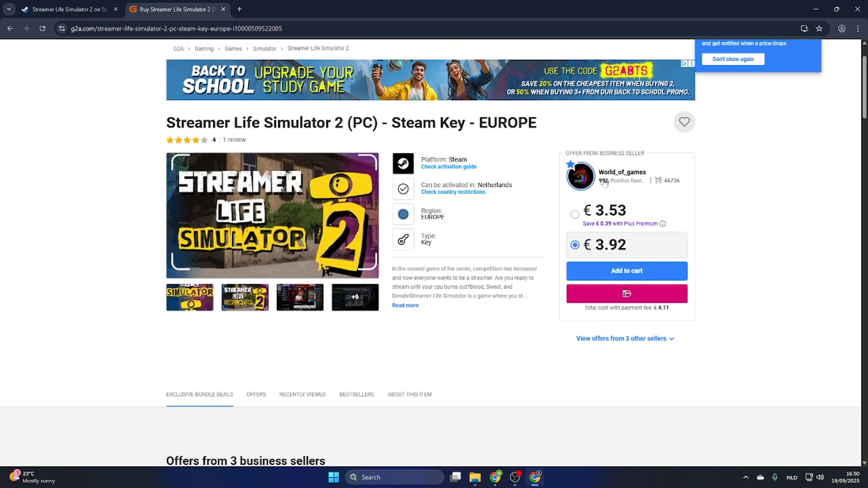
mouse_move(602, 233)
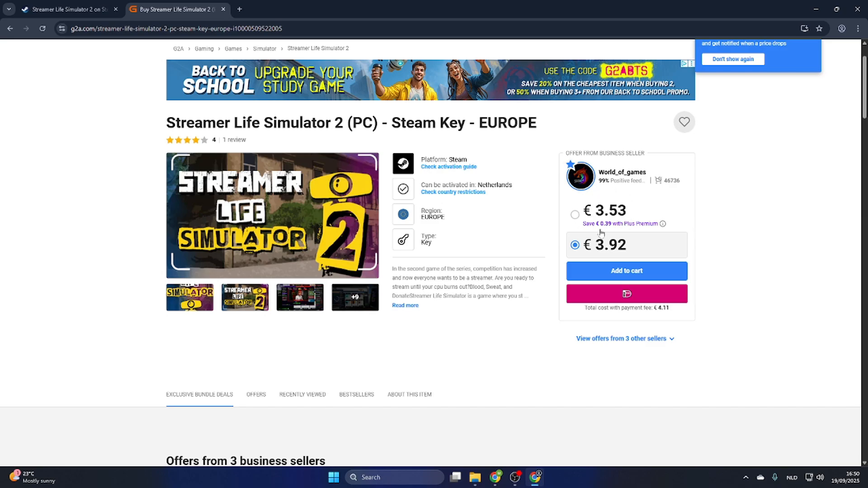
Check Steam's 9,75€ price again, then return to the G2A Europe key offer at €3.53
left_click(68, 9)
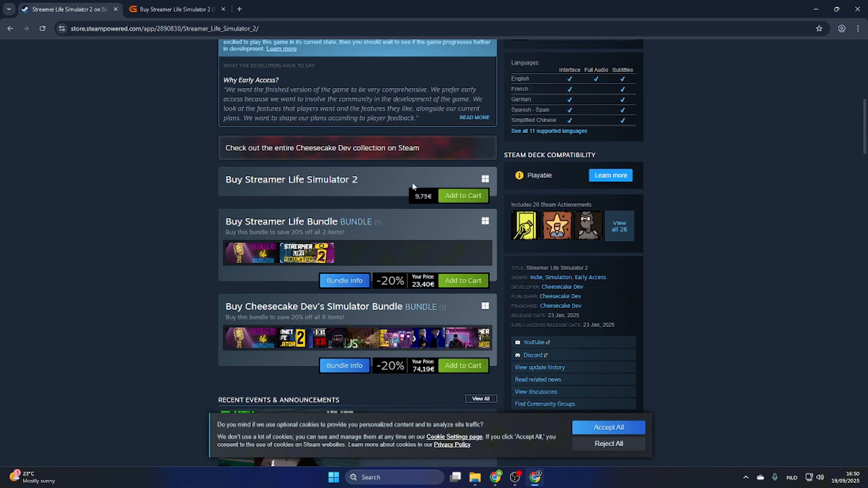
left_click(177, 9)
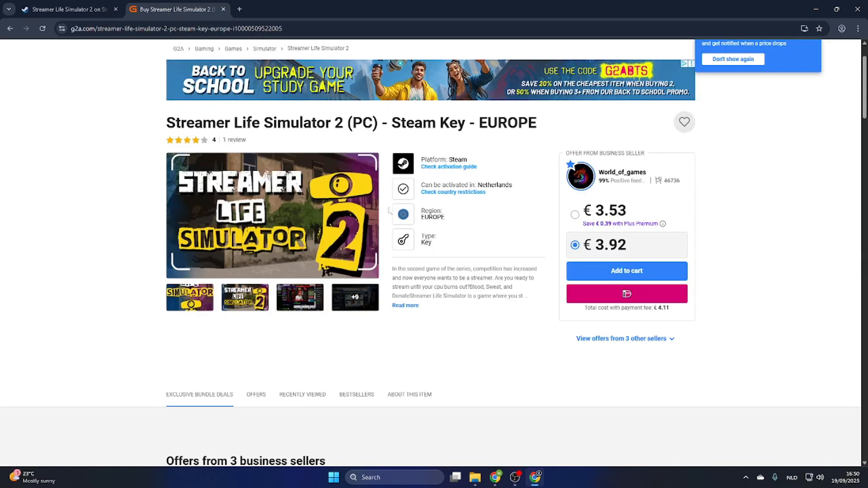